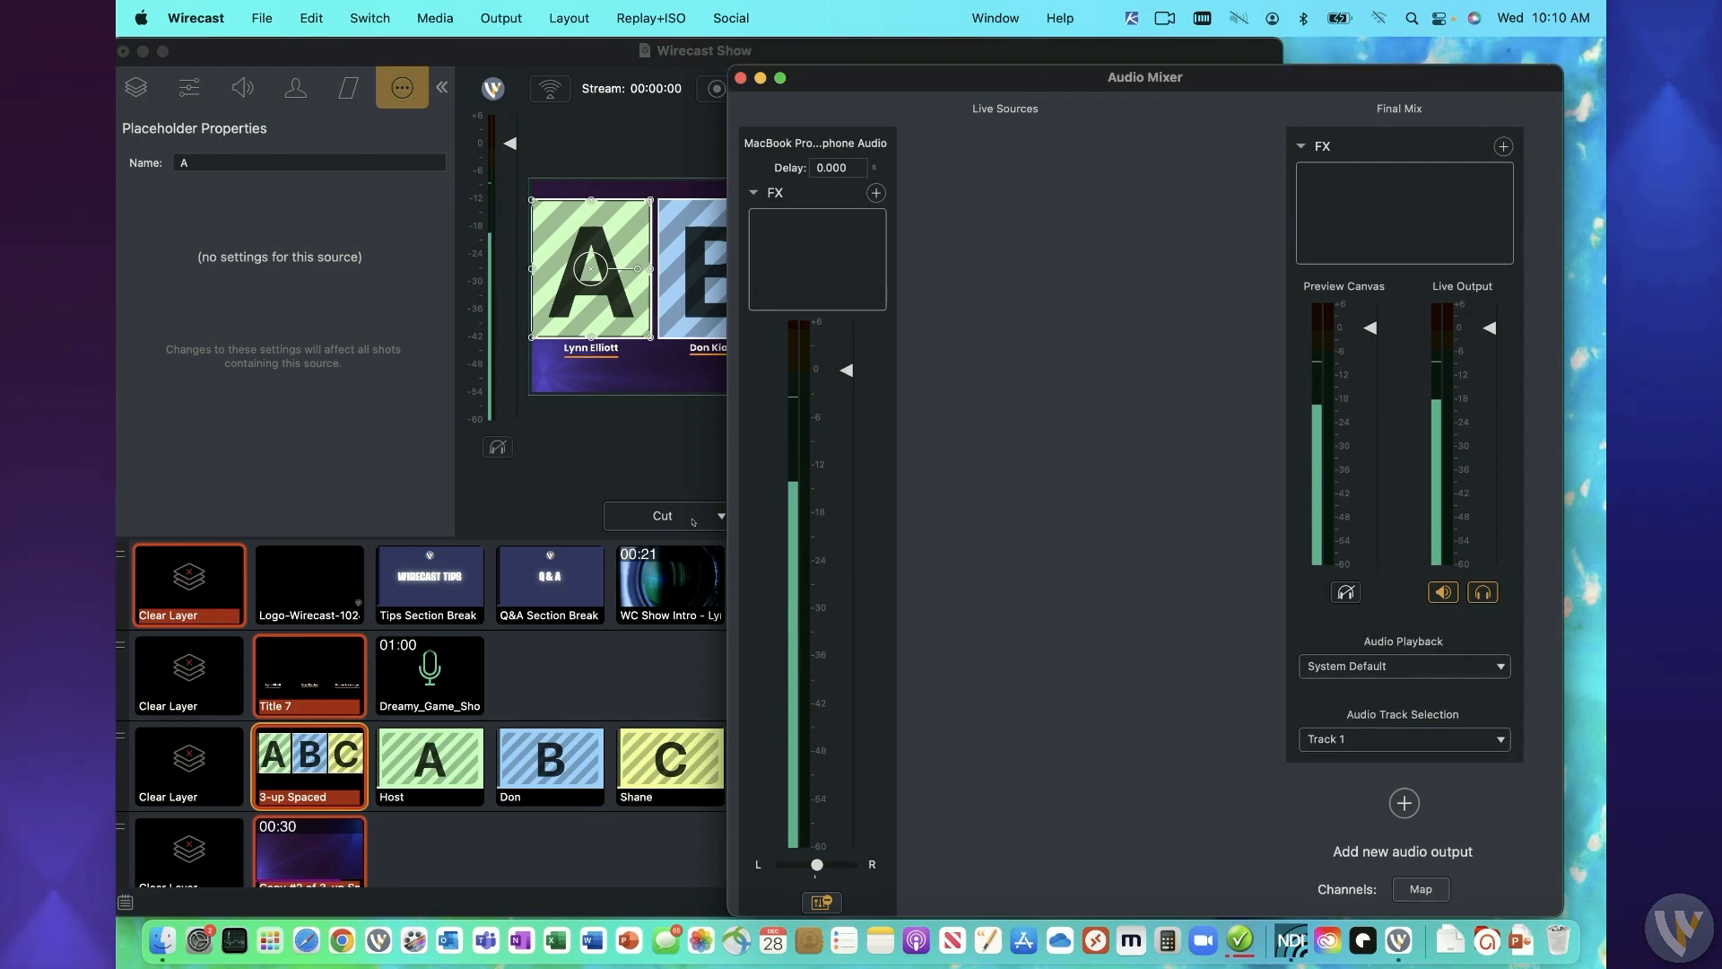
- Move the Audio Mixer higher on screen and keep the final mix on Track 1
left_click_drag(1144, 77, 1110, 50)
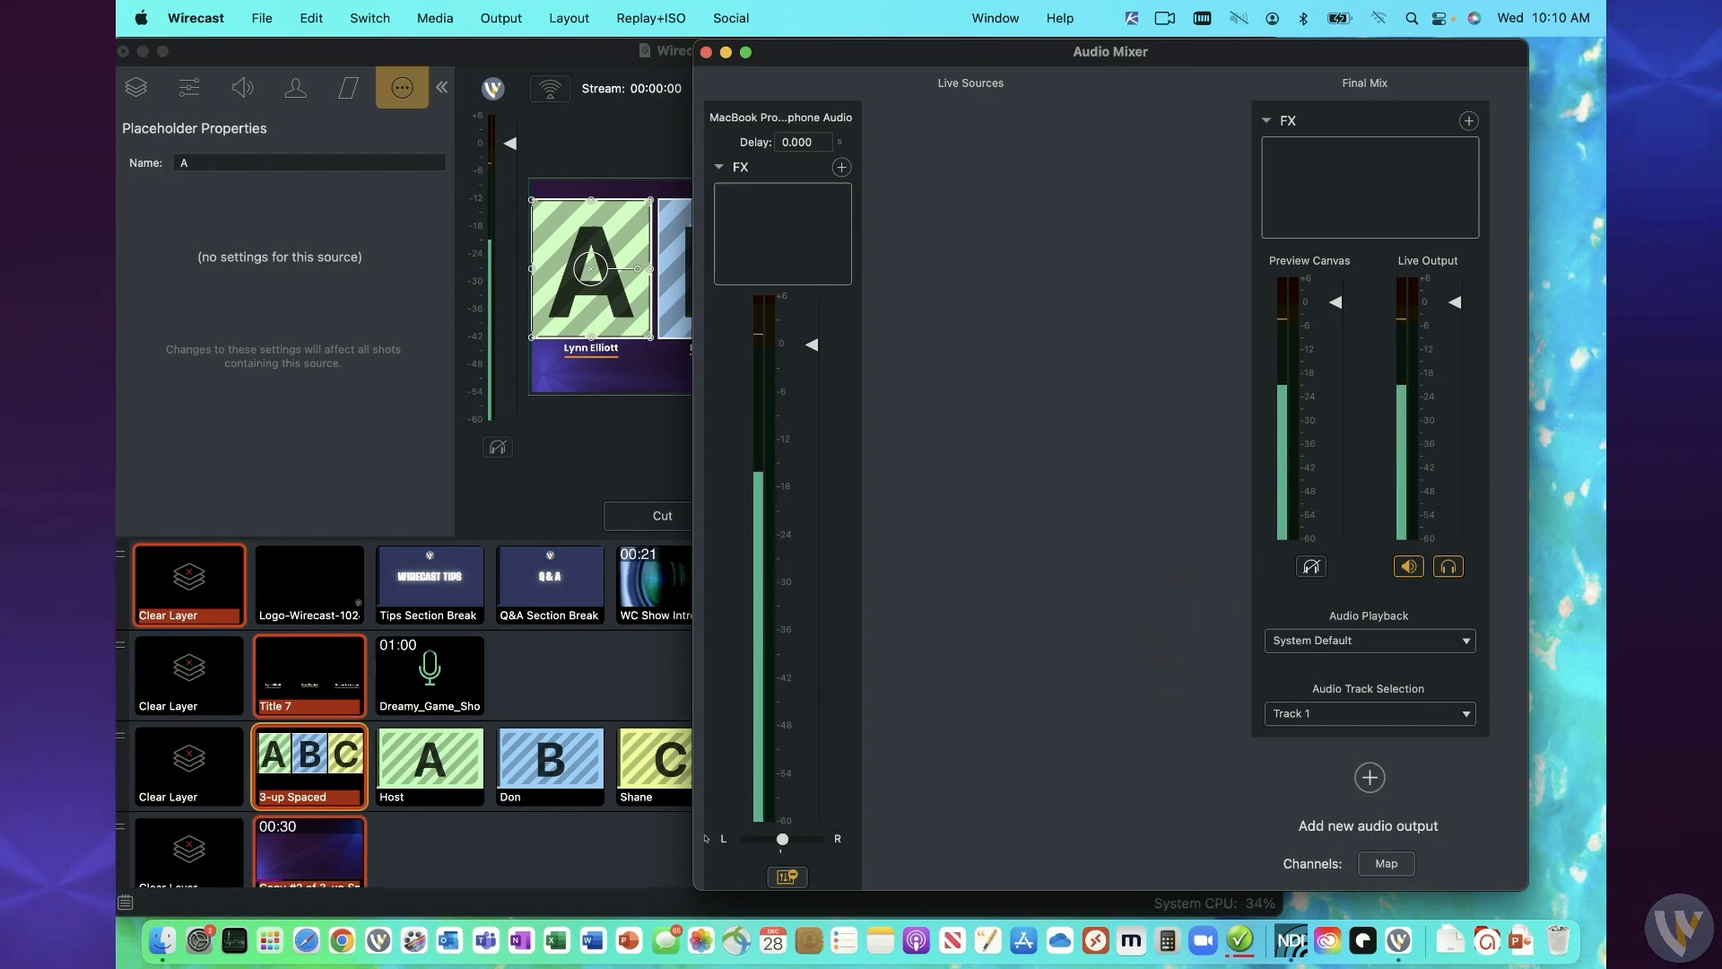
left_click(1369, 713)
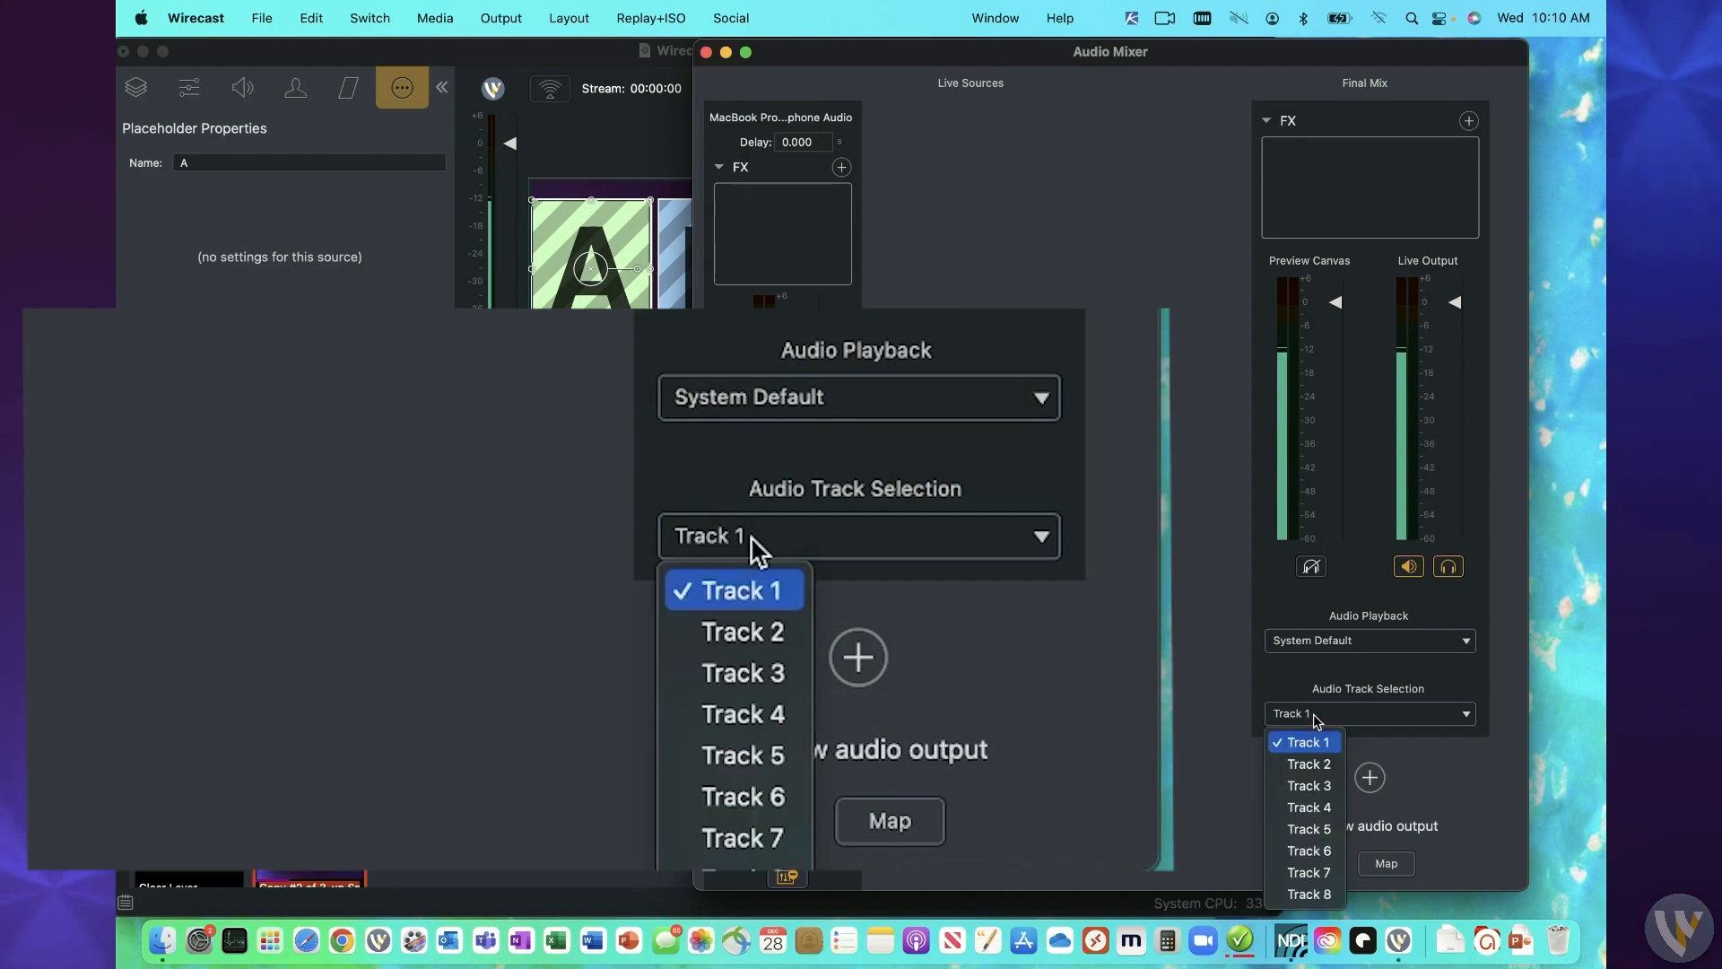
left_click(735, 589)
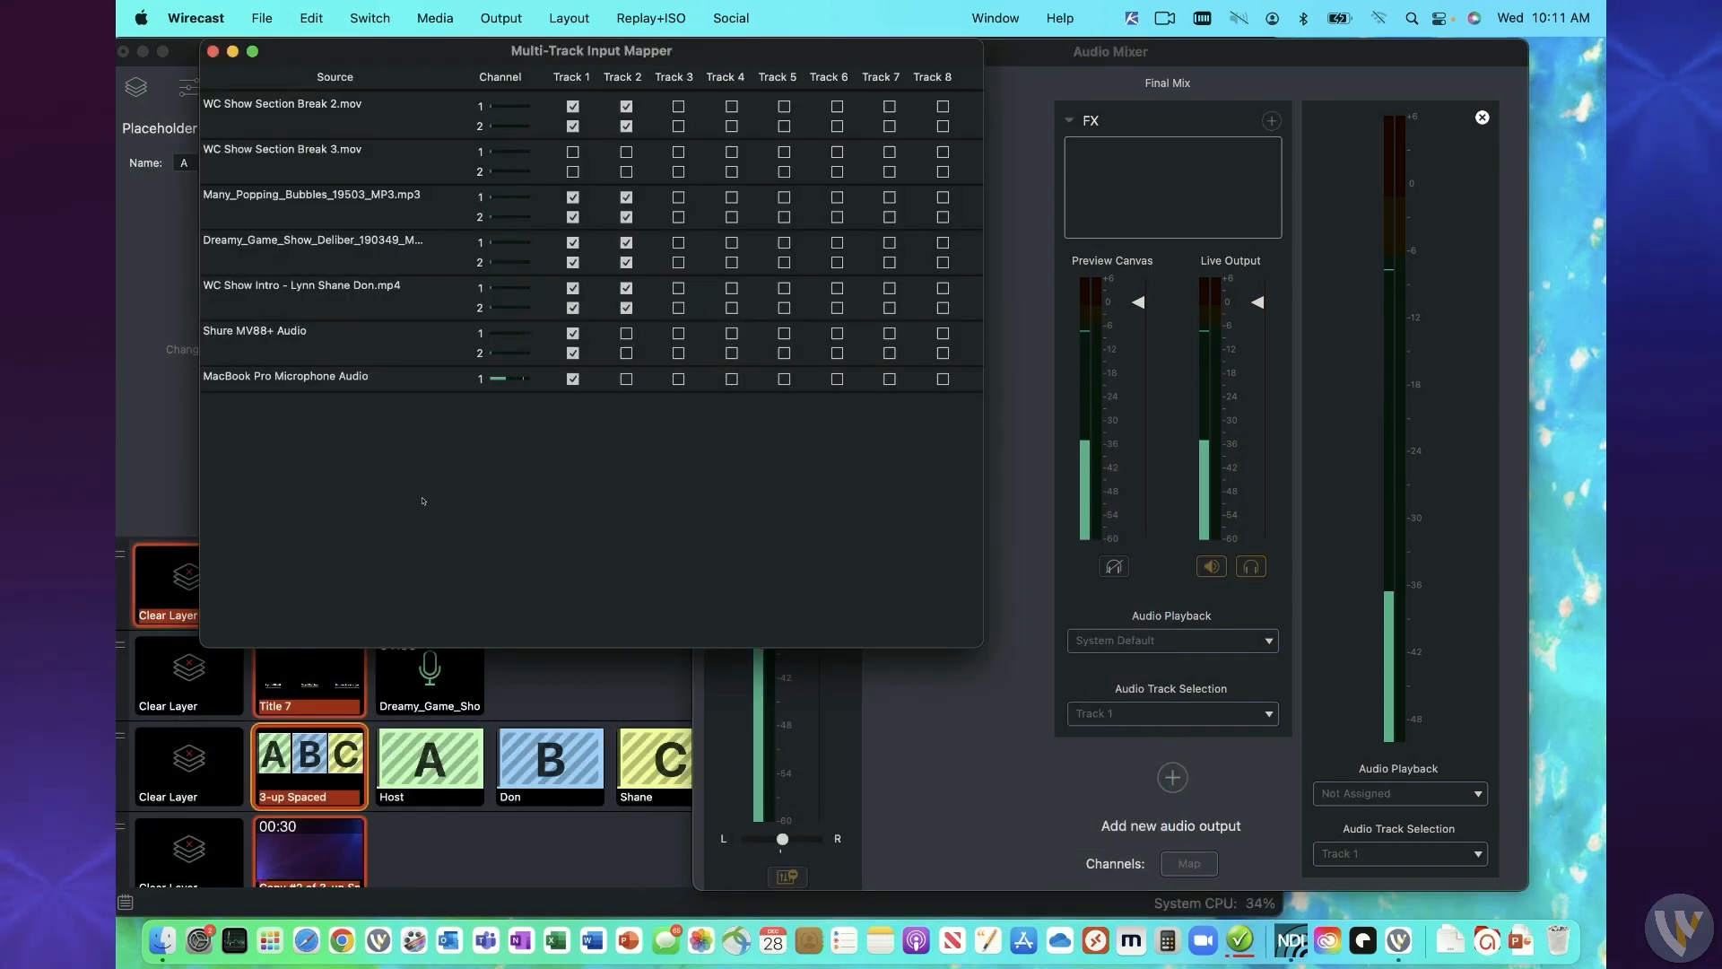
- Shift the Multi-Track Input Mapper window further to the right
left_click_drag(591, 50, 718, 91)
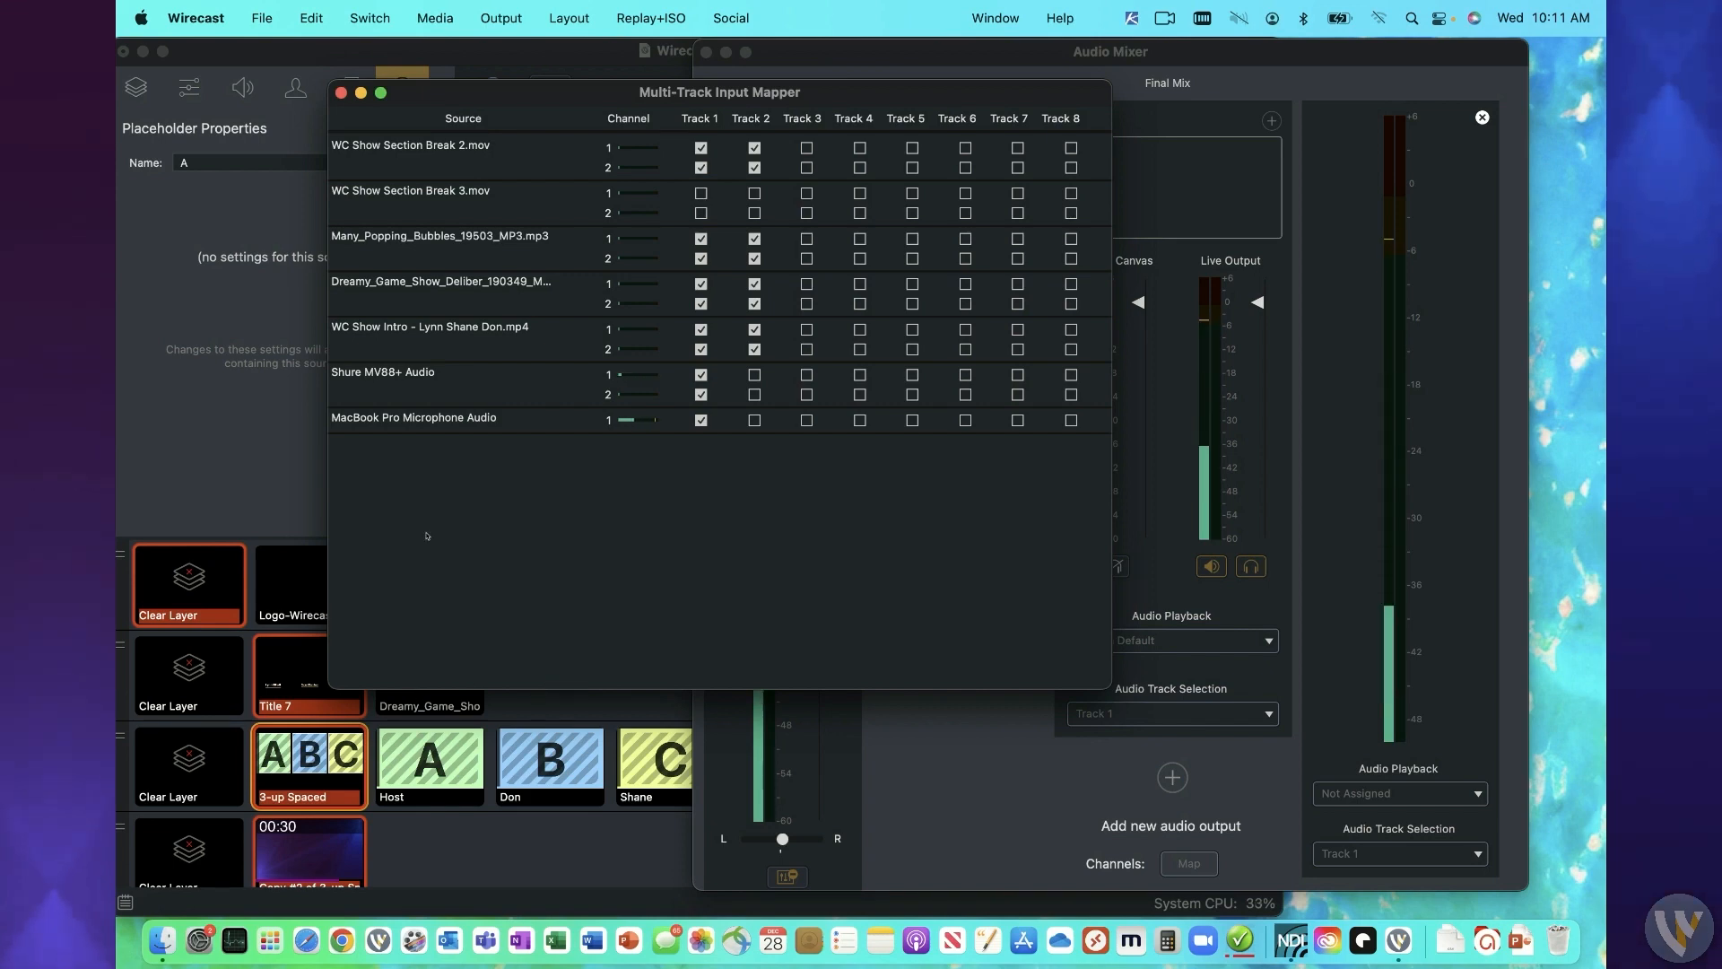
mouse_move(633, 638)
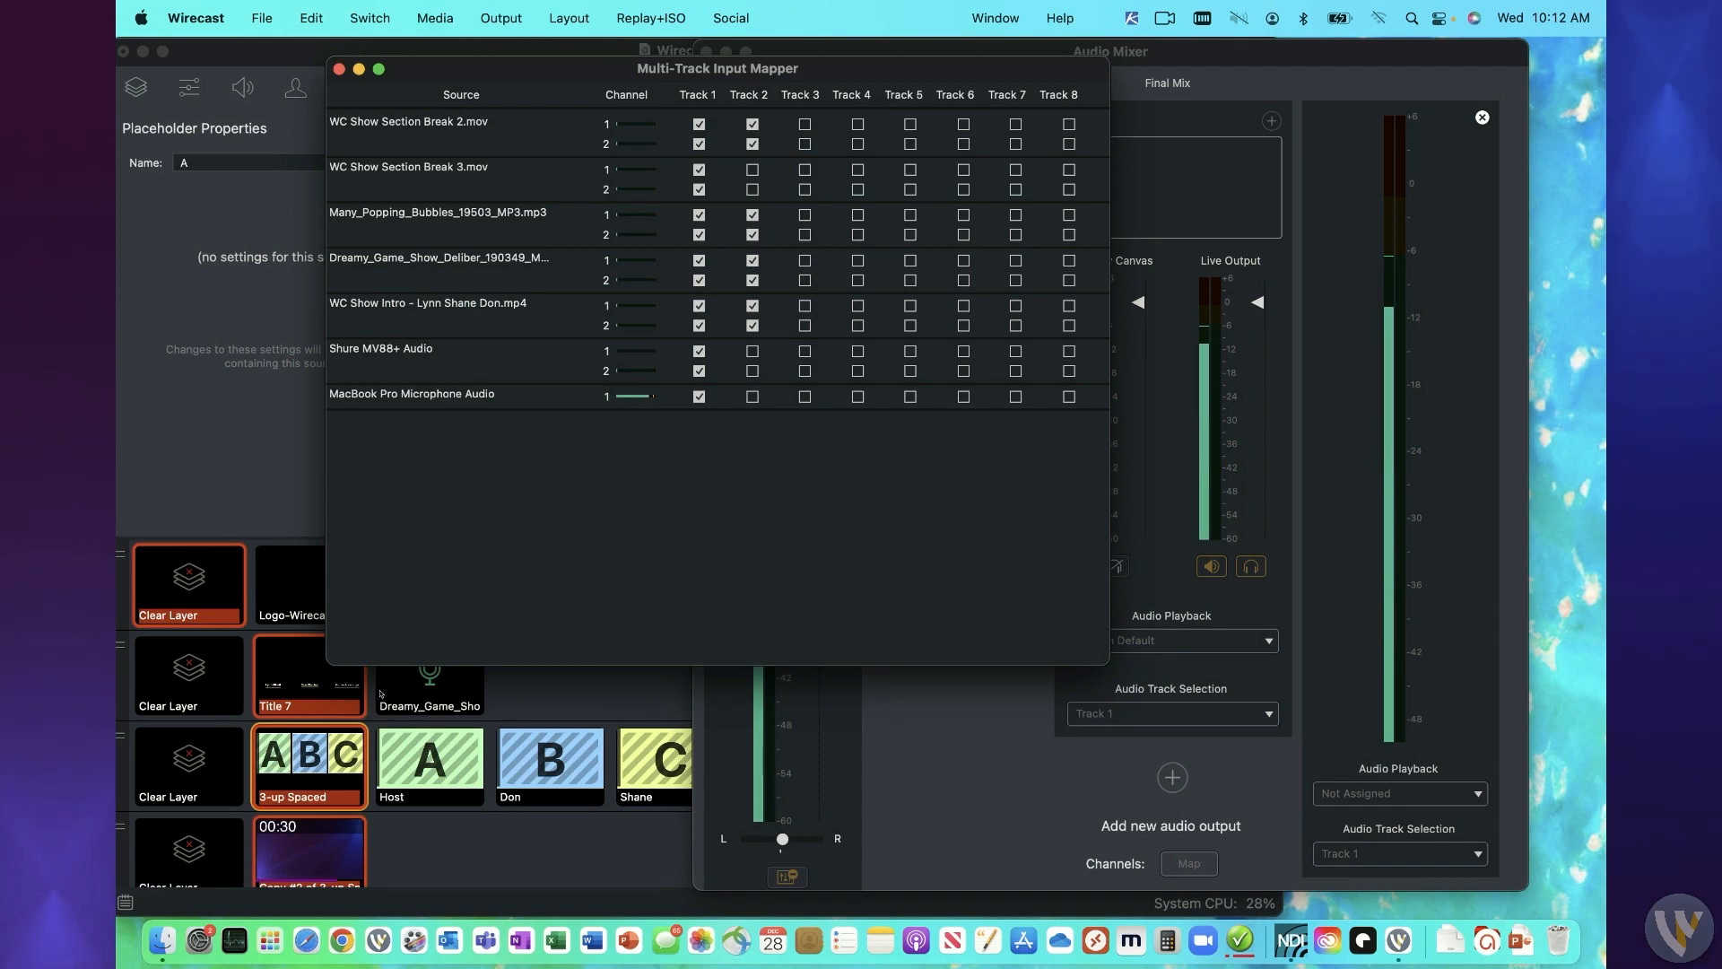
mouse_move(476, 582)
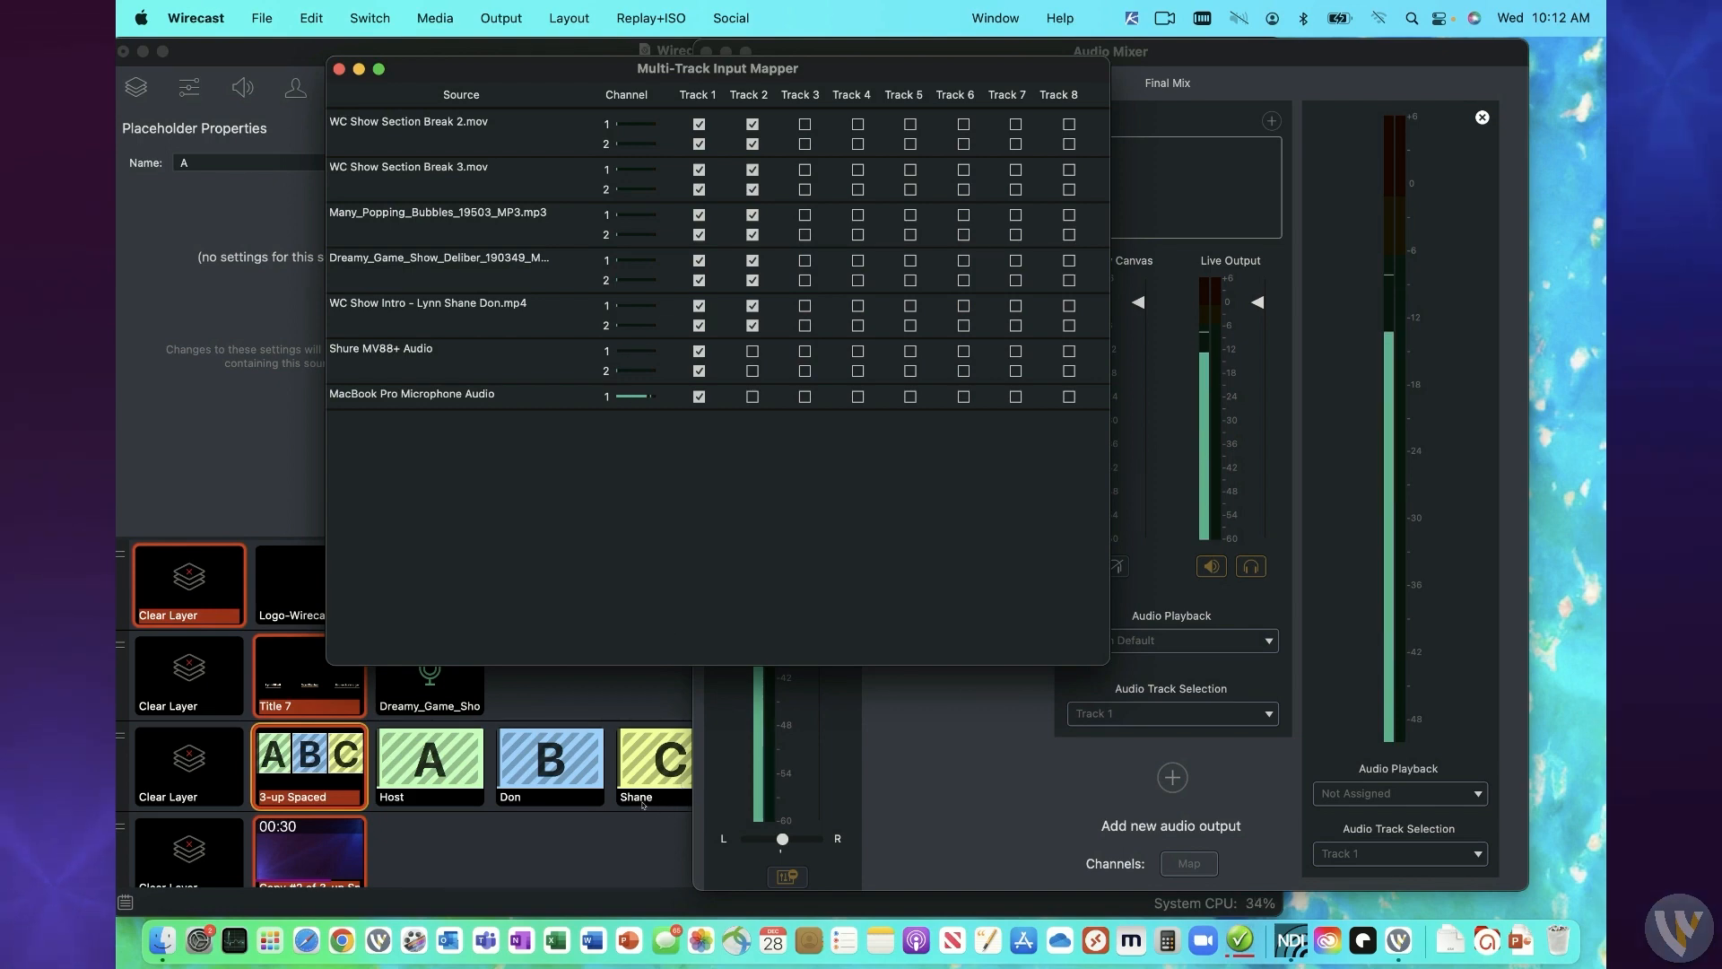
- Bring the Audio Mixer forward and keep the final mix on system default playback
left_click(1172, 641)
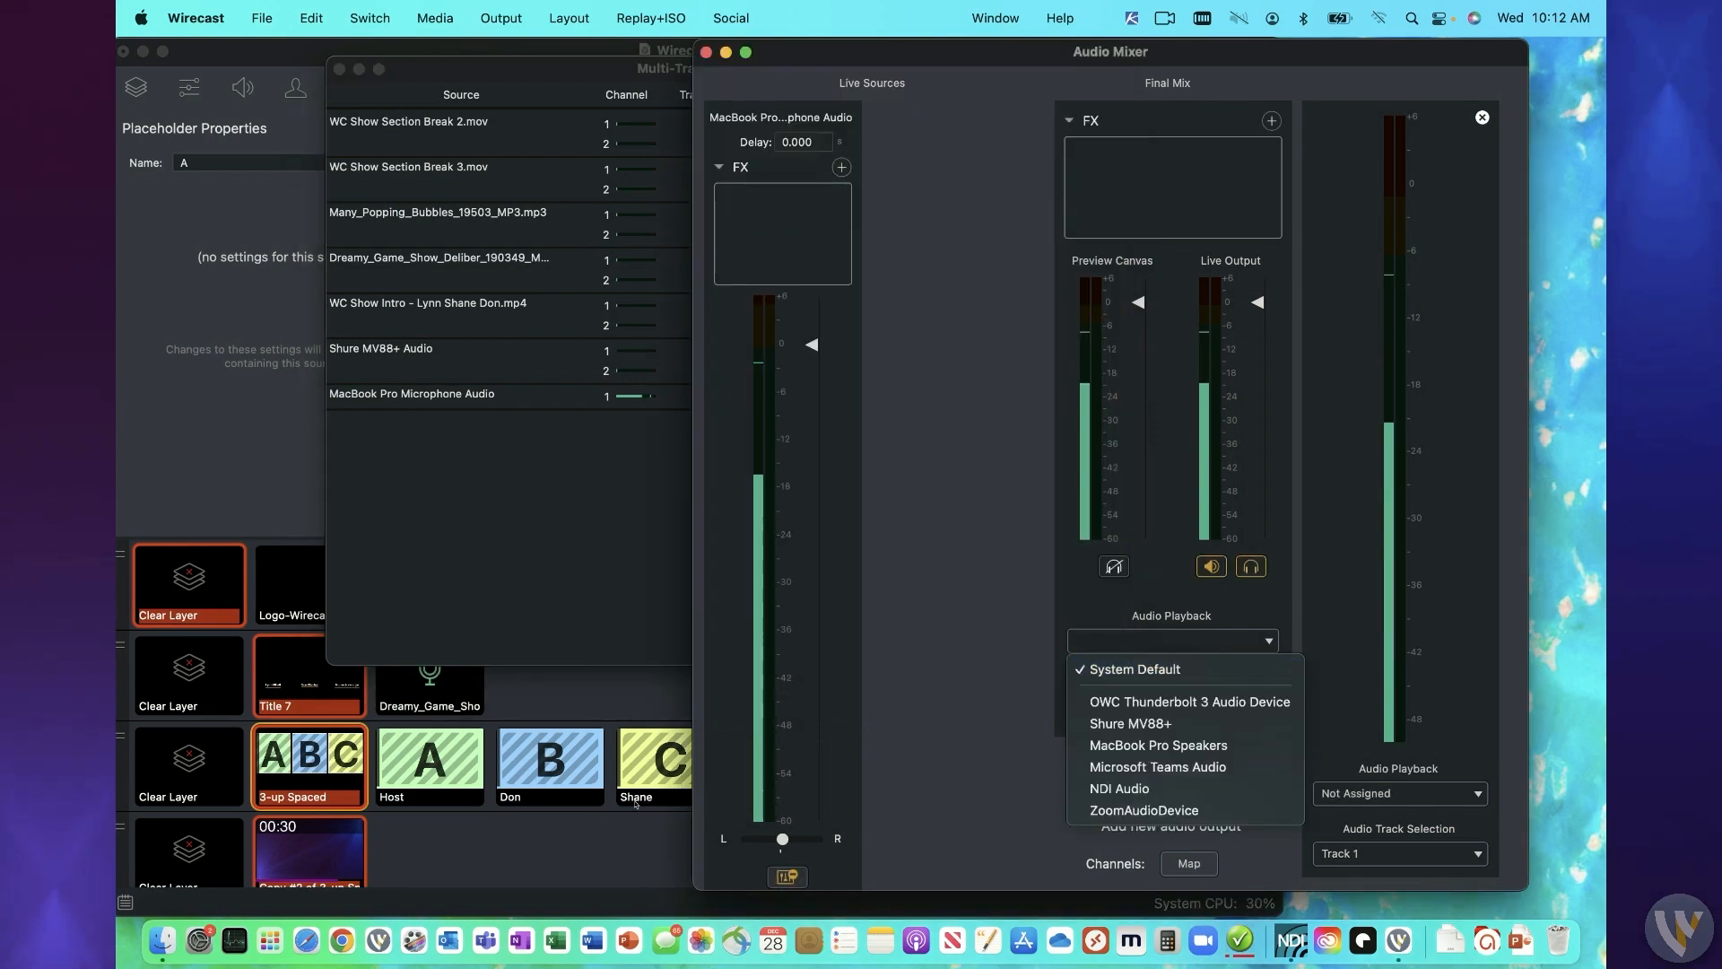
left_click(1134, 670)
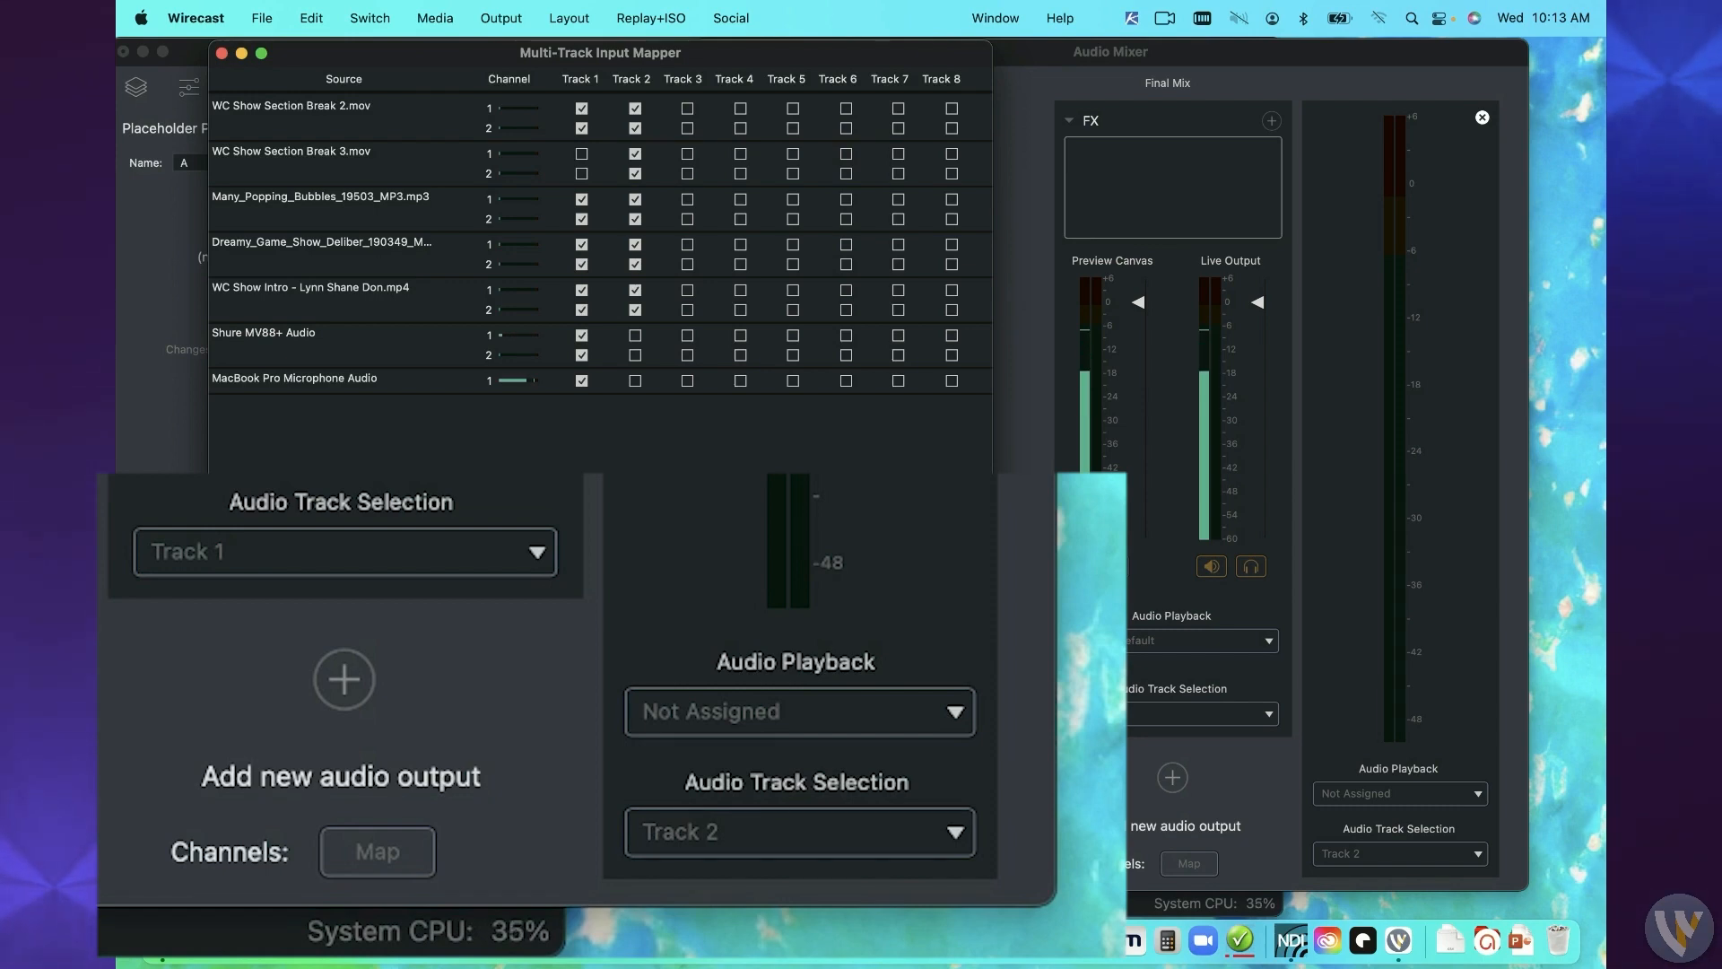
- Send the extra output to the OWC Thunderbolt 3 Audio Device, then choose playback for the newest output
left_click(798, 711)
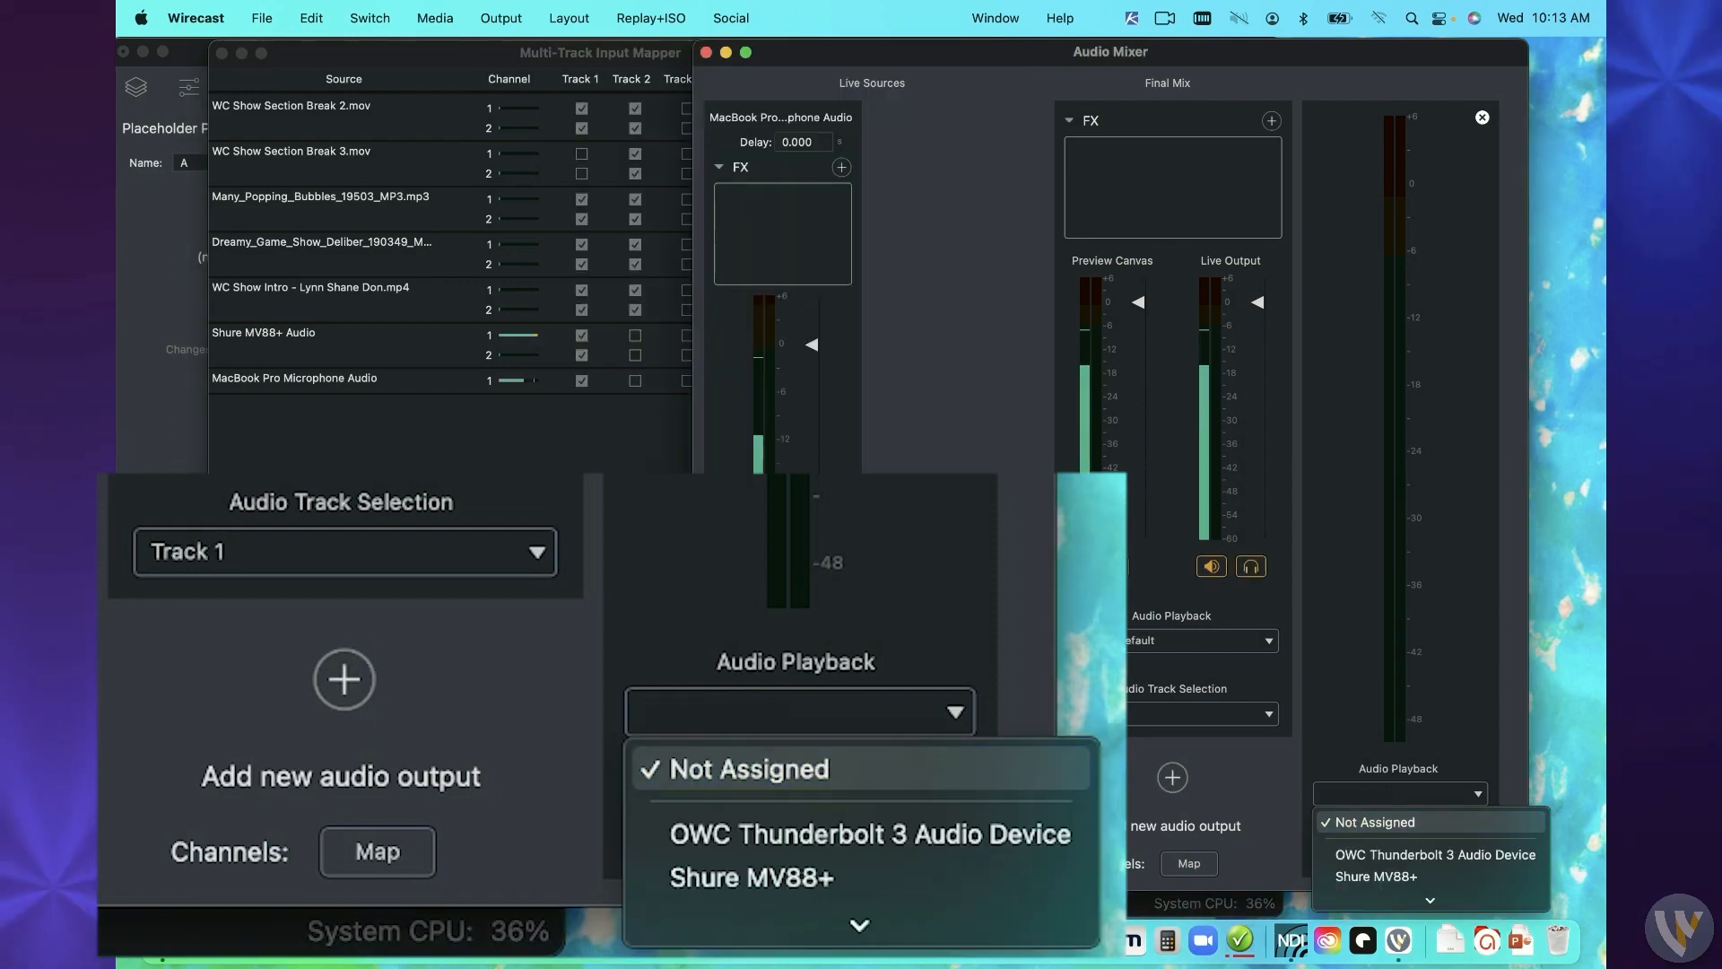
mouse_move(860, 833)
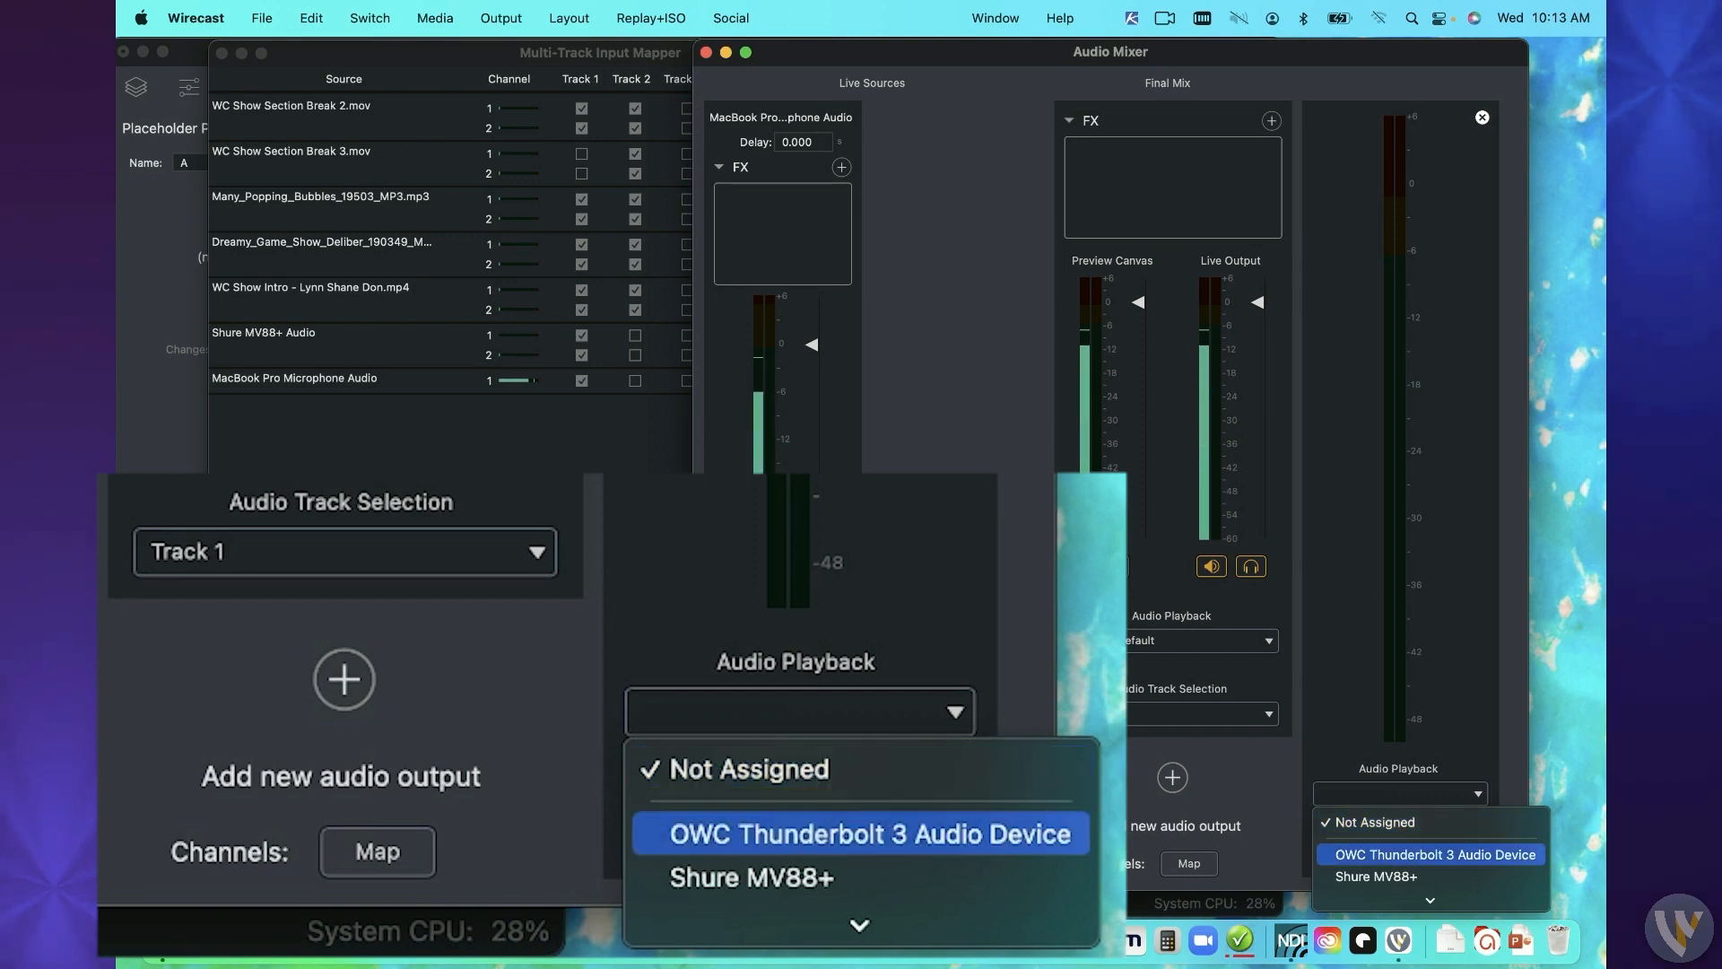
left_click(859, 833)
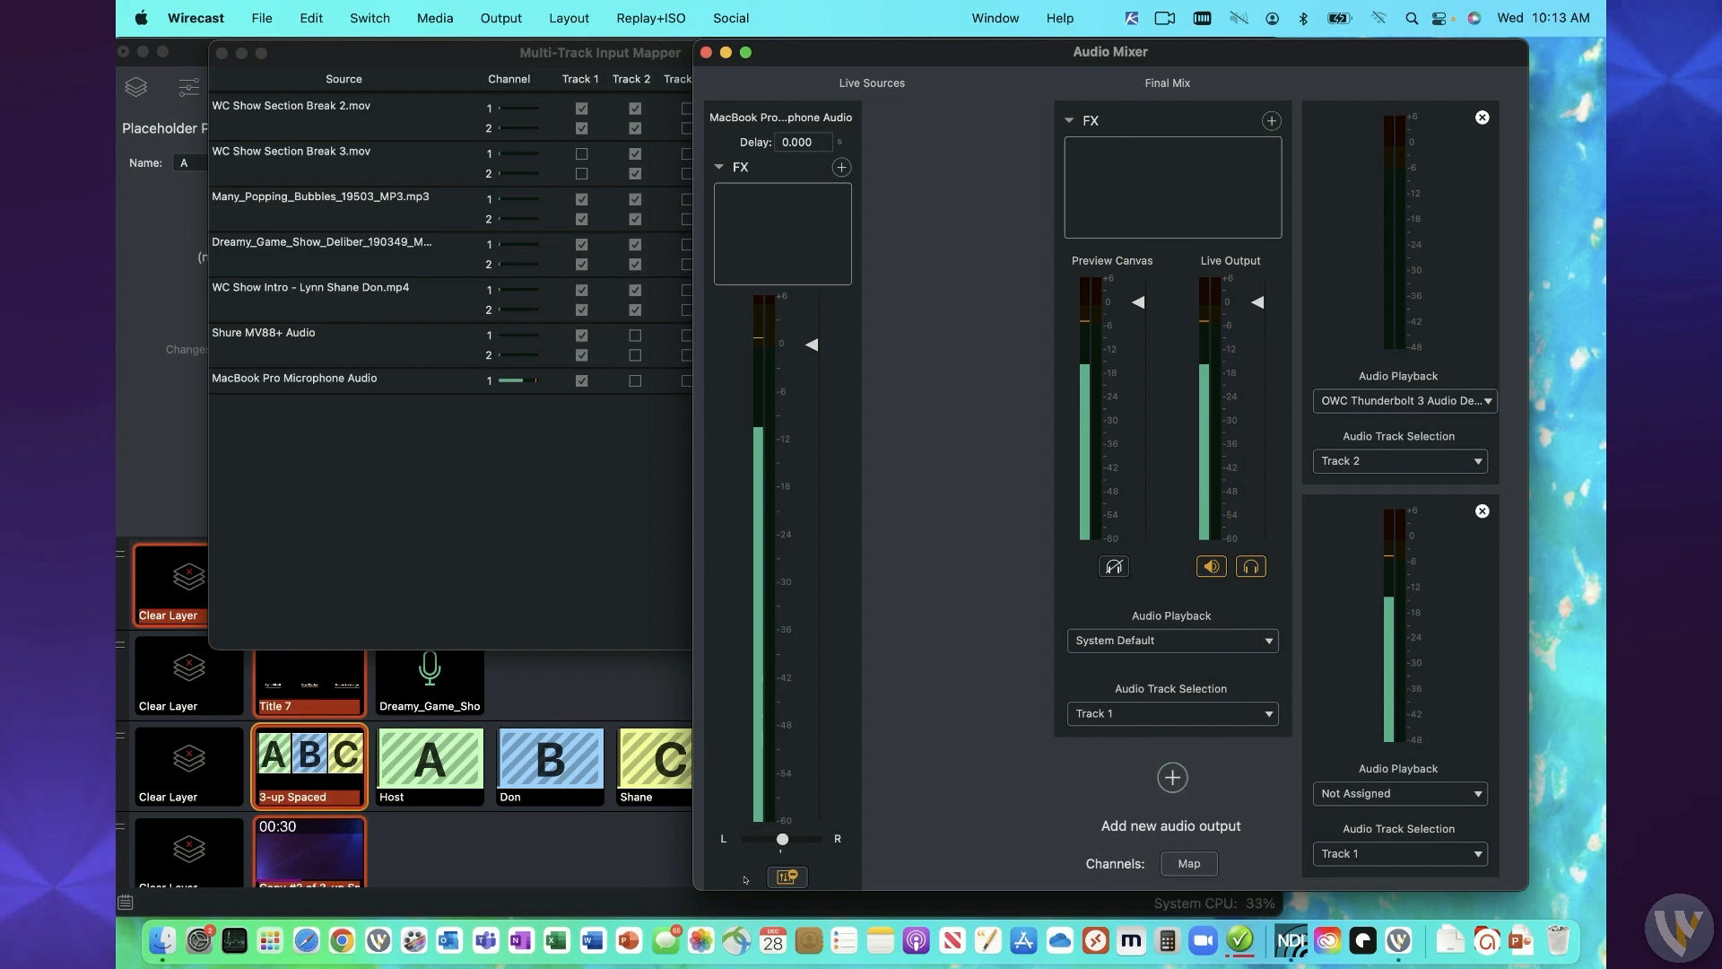
left_click(1399, 793)
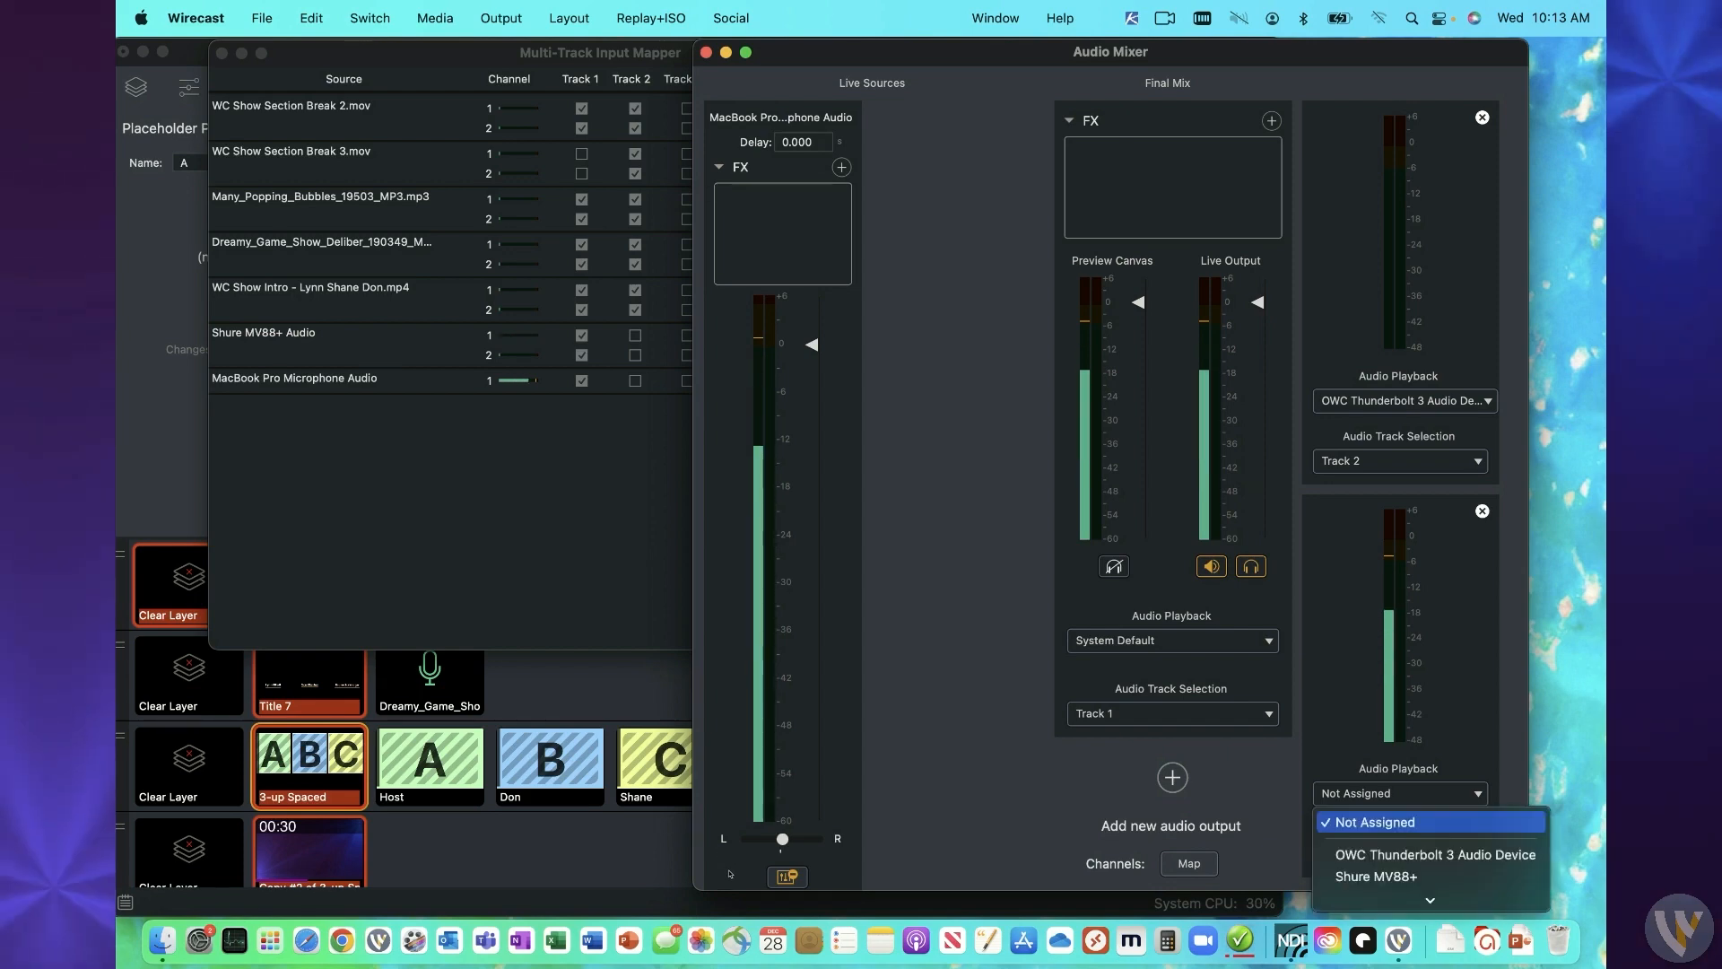